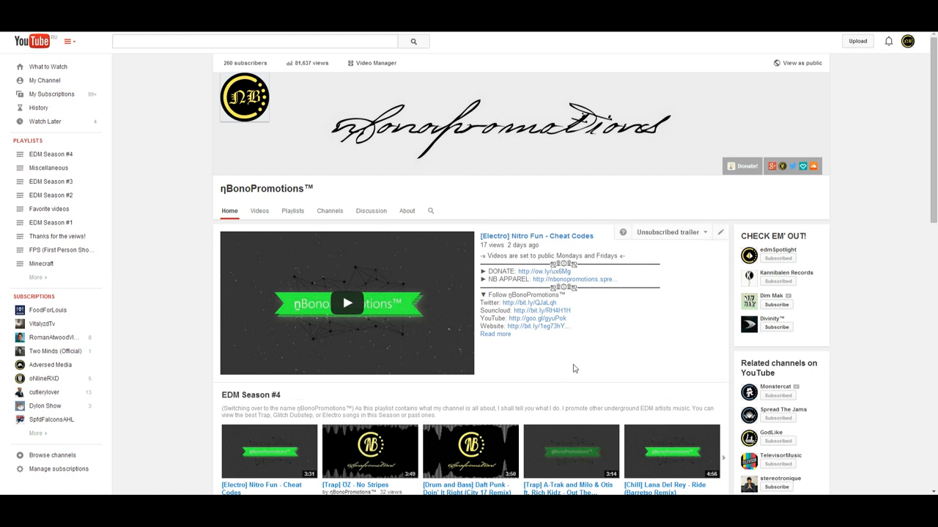
mouse_move(608, 378)
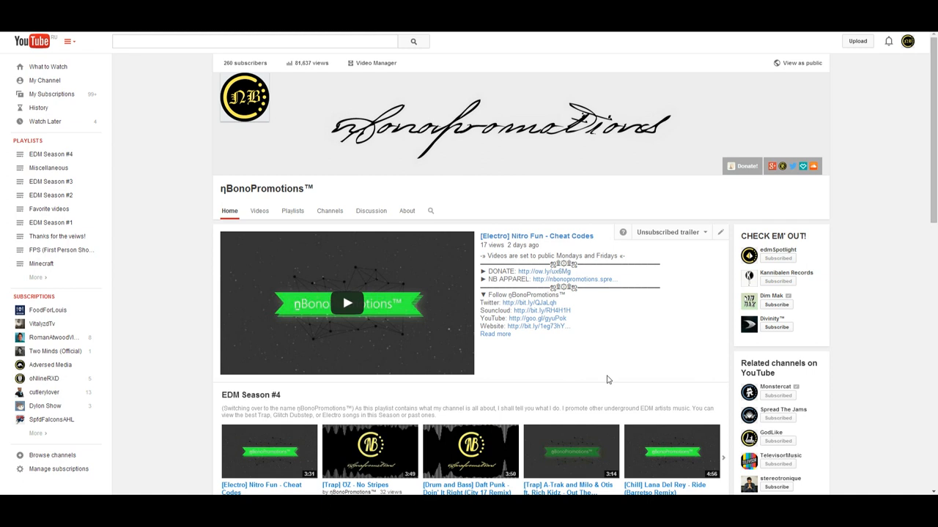
mouse_move(364, 378)
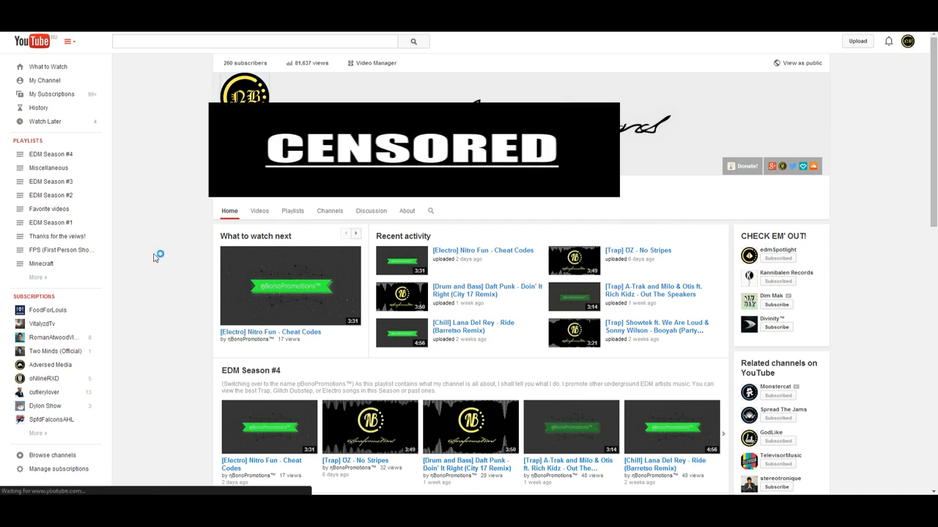
Step: Show the channel's uploaded music videos in the Videos grid
left_click(260, 210)
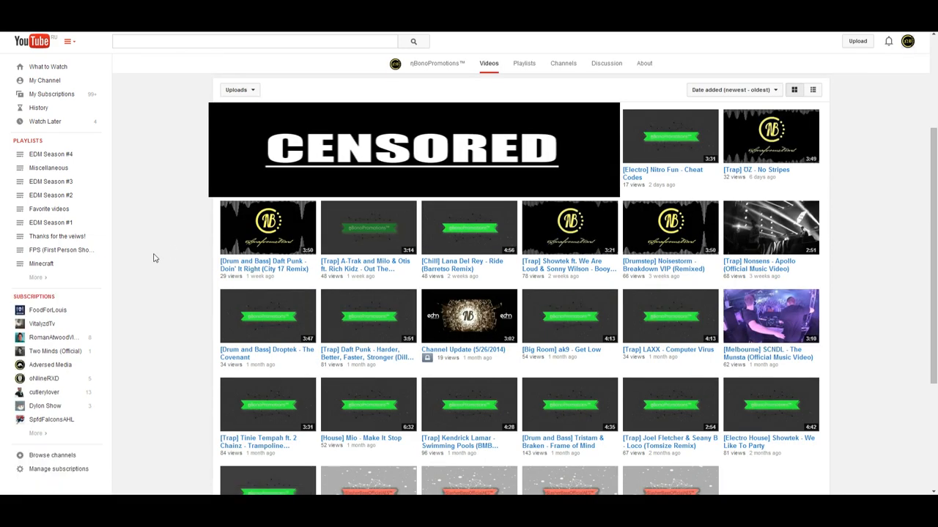
mouse_move(183, 279)
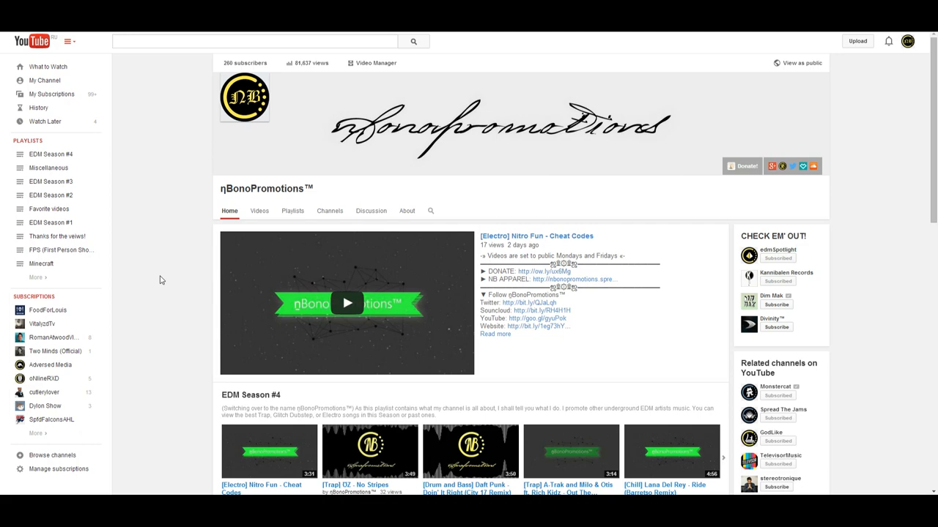
Step: Scroll the channel home page down to the EDM Season #4 and #3 playlist rows
scroll("down", 3)
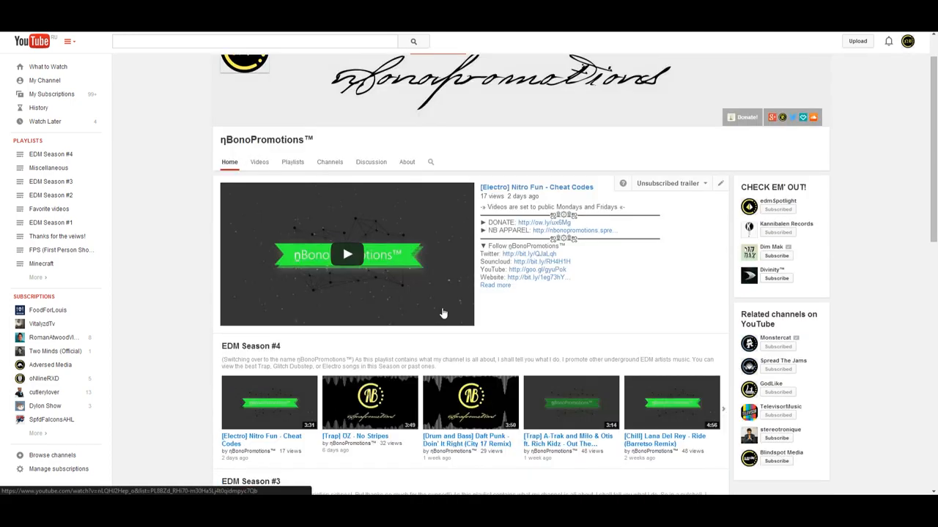
mouse_move(508, 328)
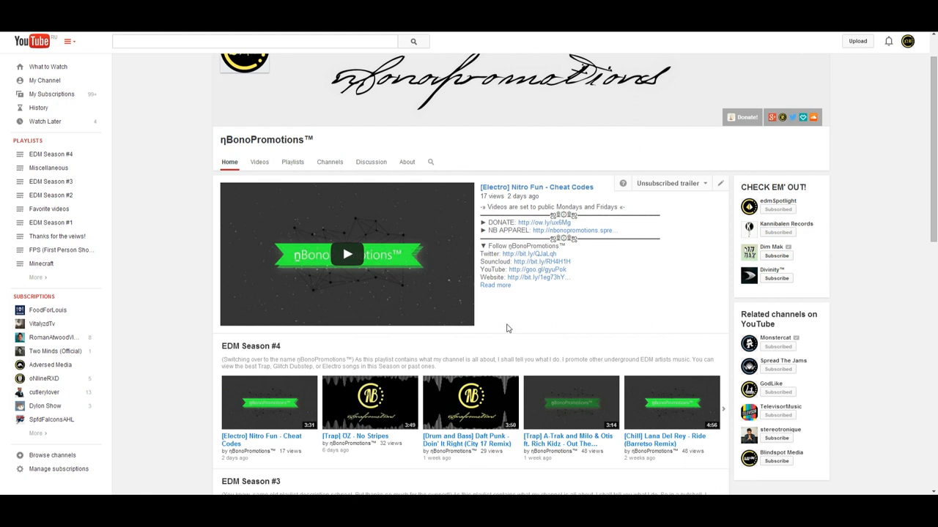
mouse_move(253, 433)
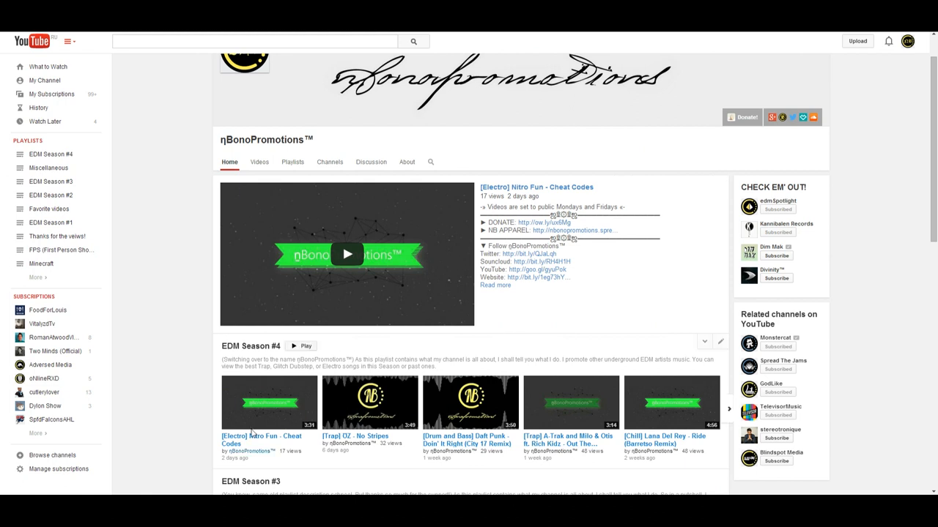
mouse_move(229, 407)
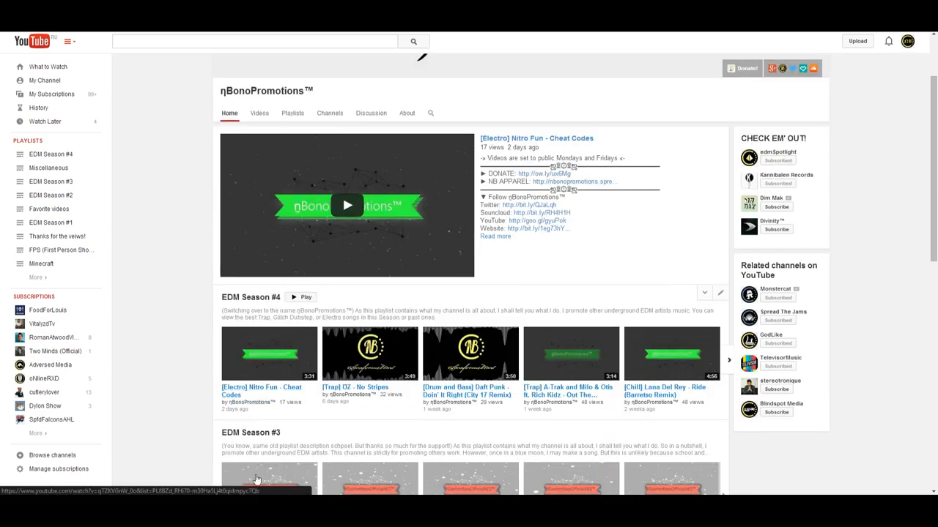
scroll("down", 3)
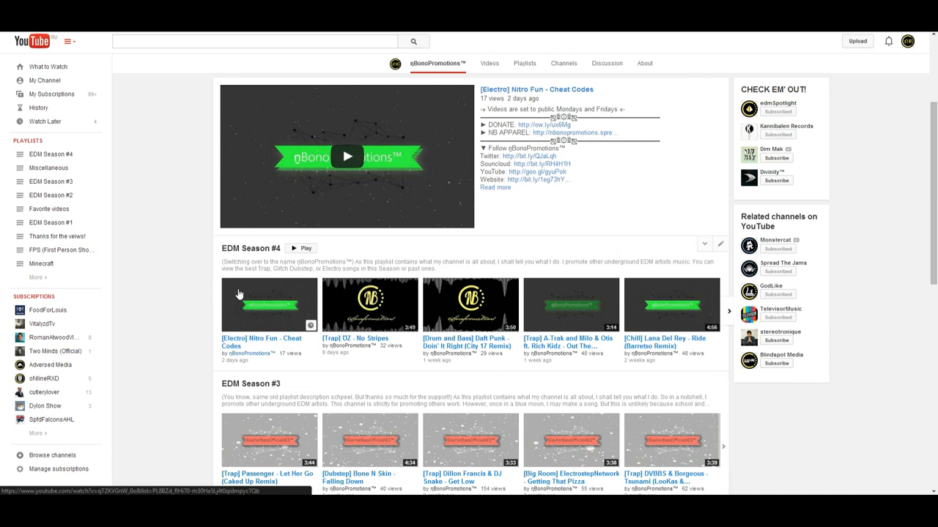
mouse_move(211, 330)
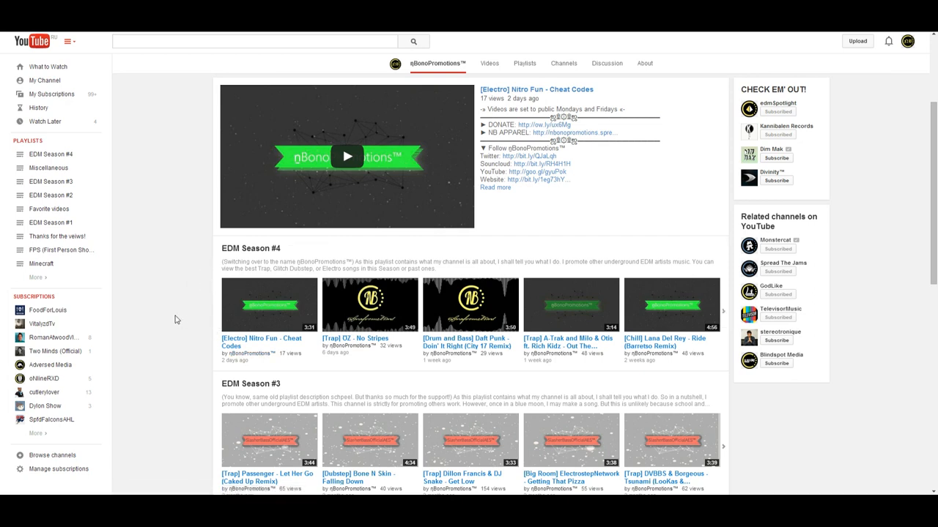
mouse_move(181, 307)
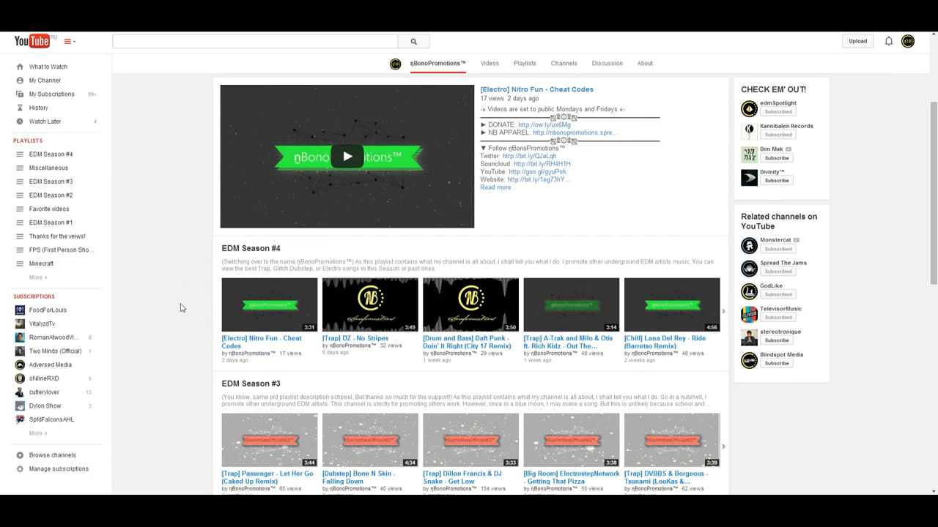
scroll("down", 3)
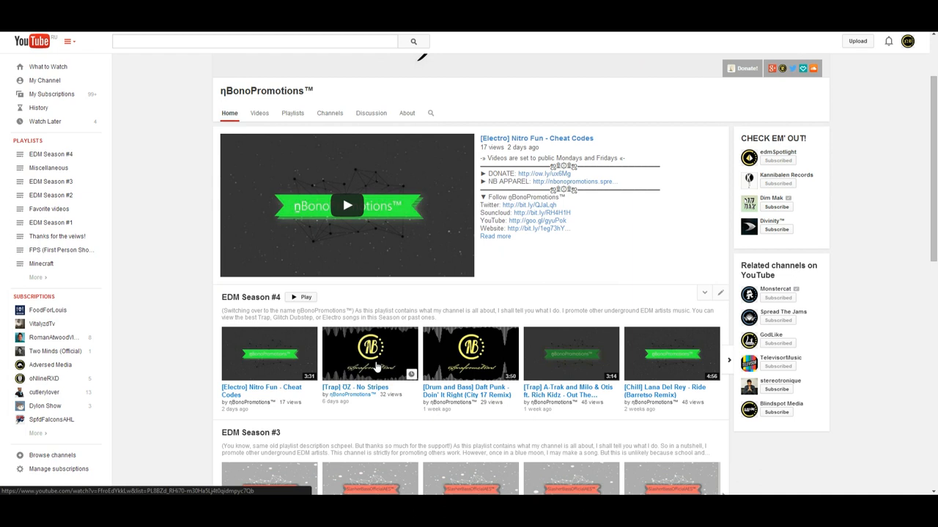
mouse_move(392, 373)
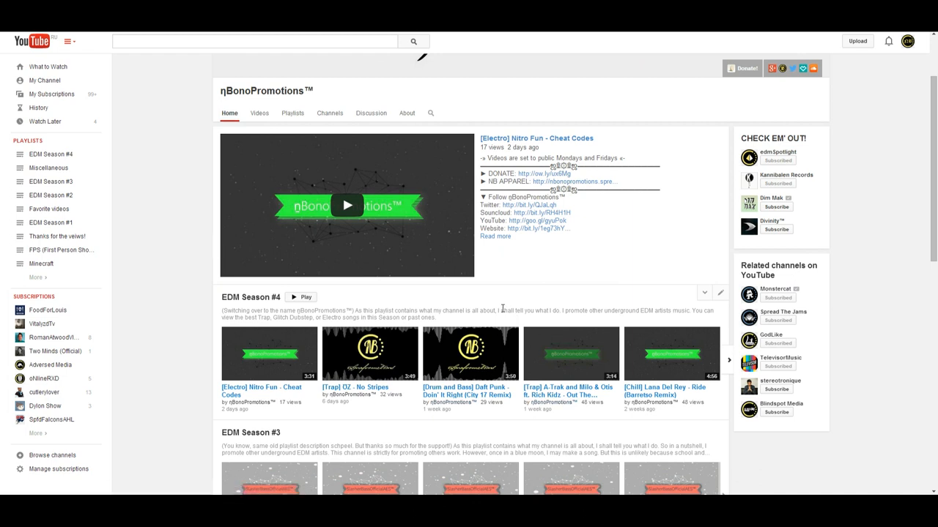
mouse_move(526, 346)
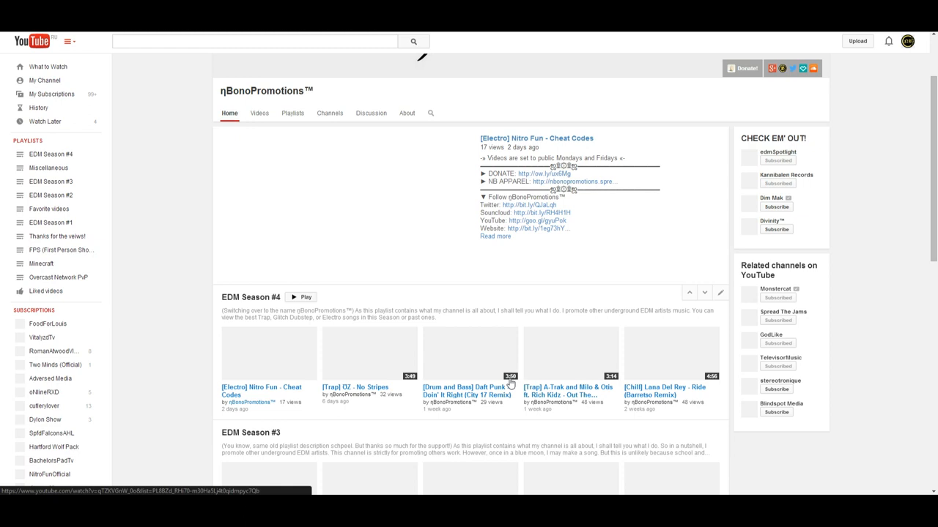
mouse_move(493, 381)
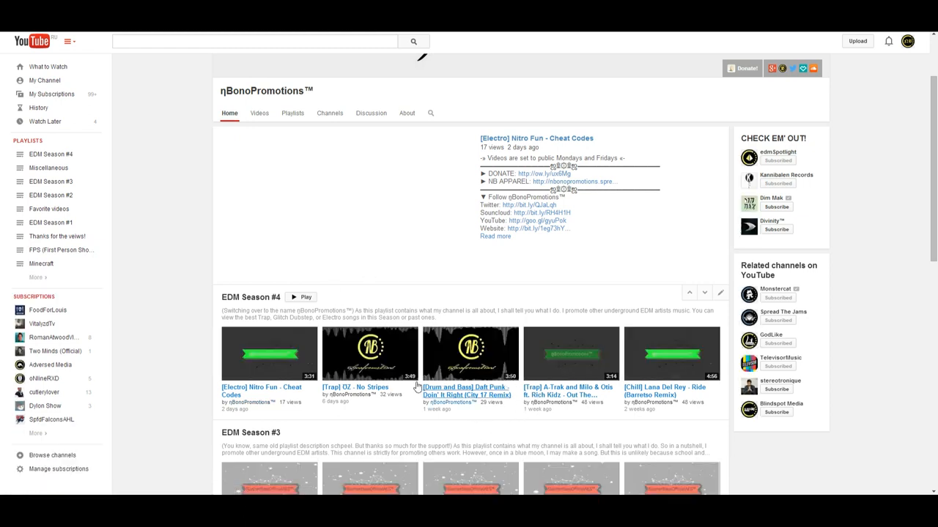
left_click(704, 292)
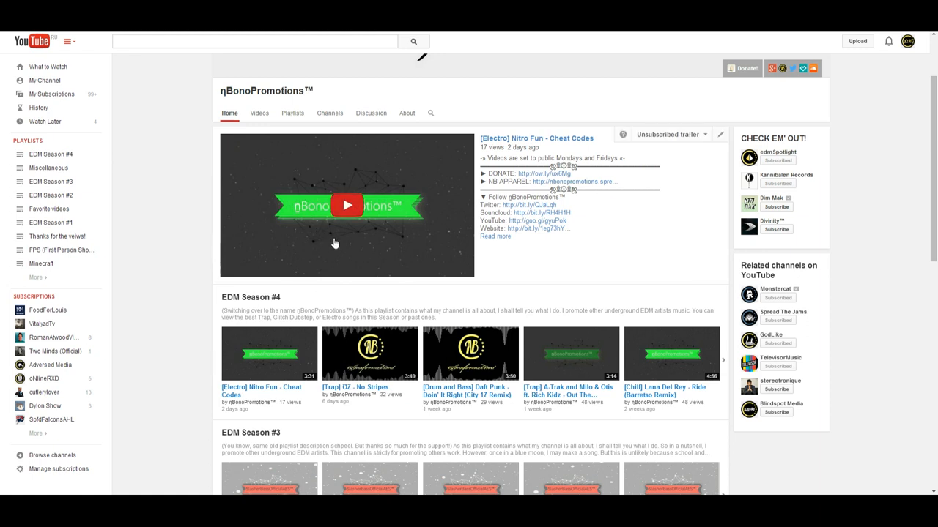
mouse_move(380, 276)
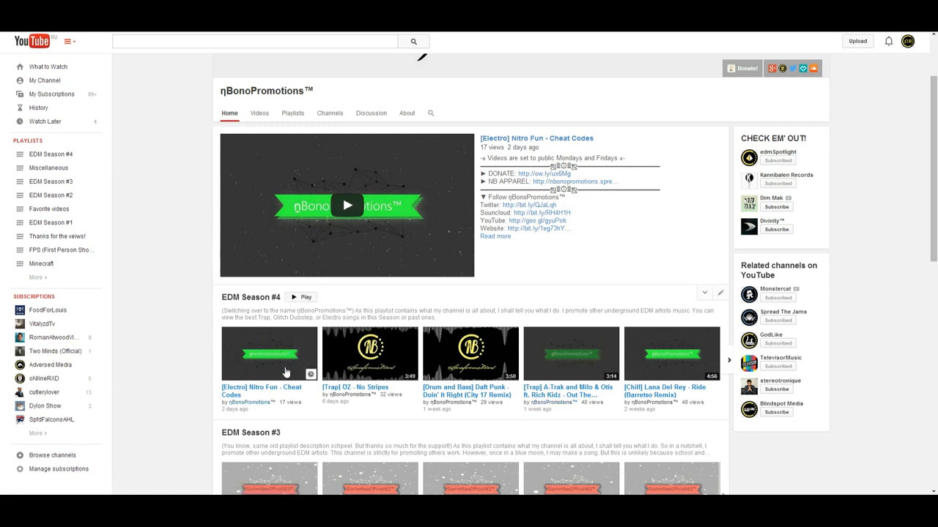
mouse_move(309, 369)
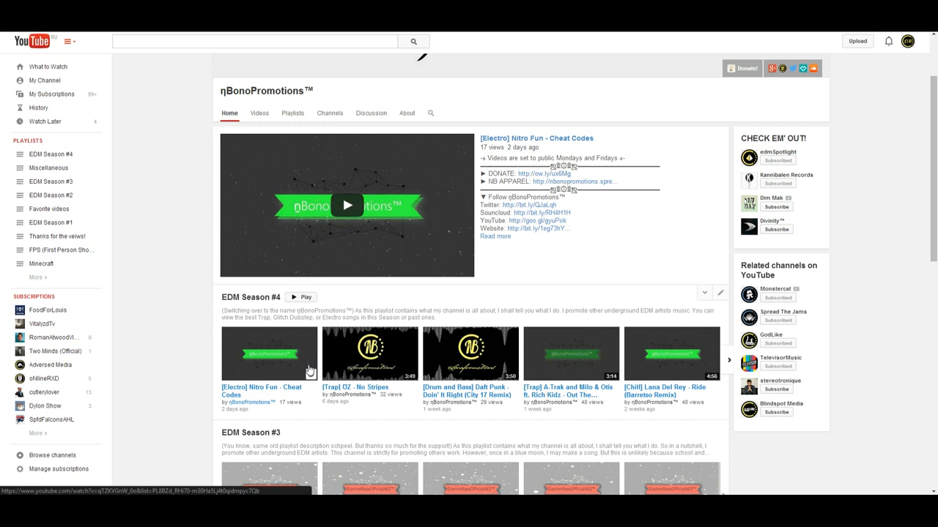